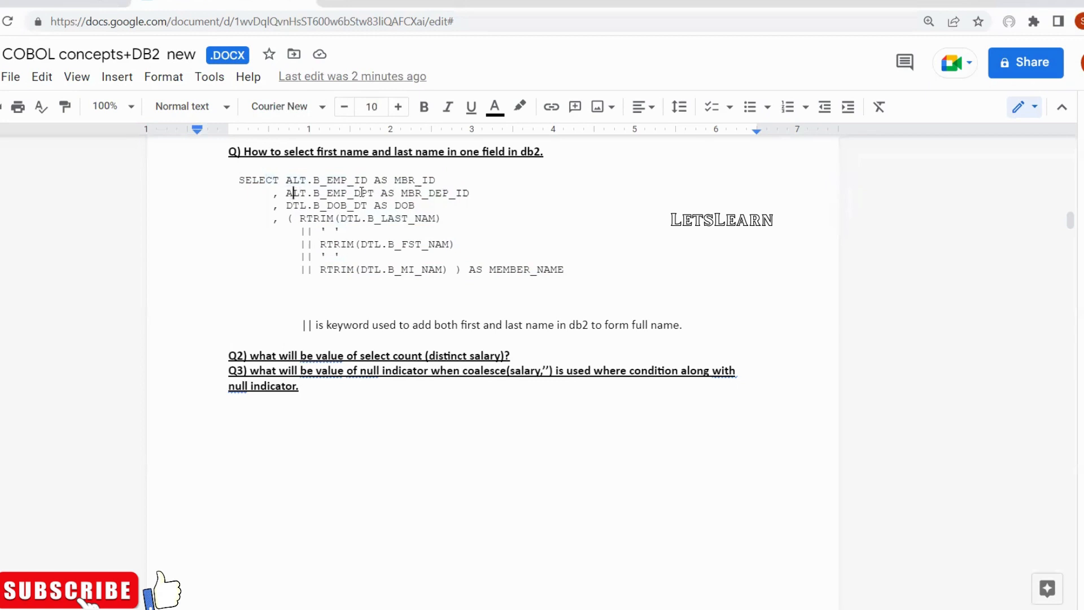
{"action": "double_click", "coordinate": [331, 193]}
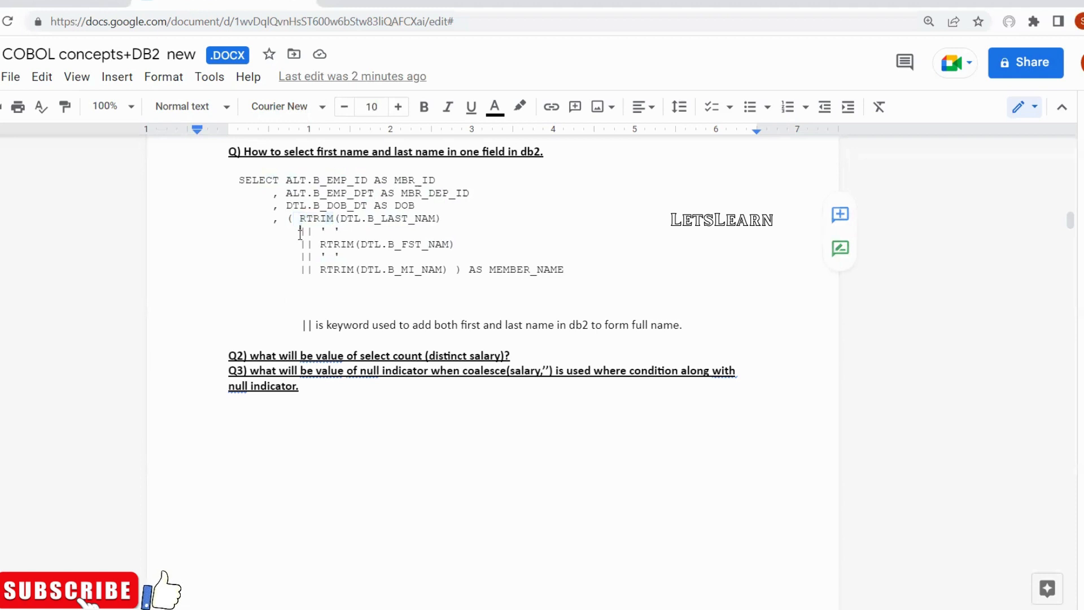
{"action": "double_click", "coordinate": [307, 231]}
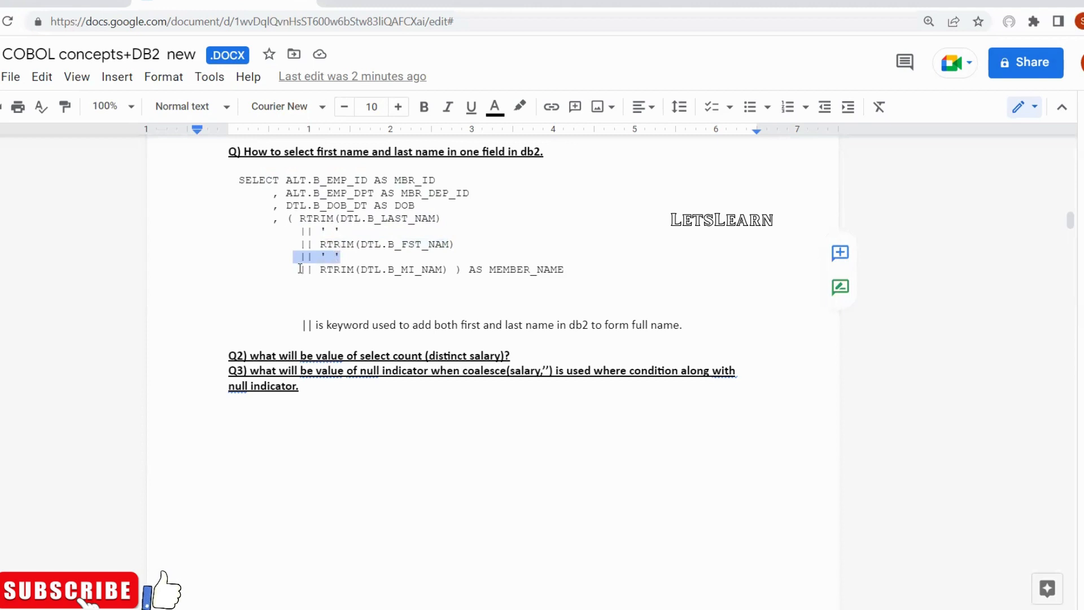
{"action": "left_click", "coordinate": [415, 268]}
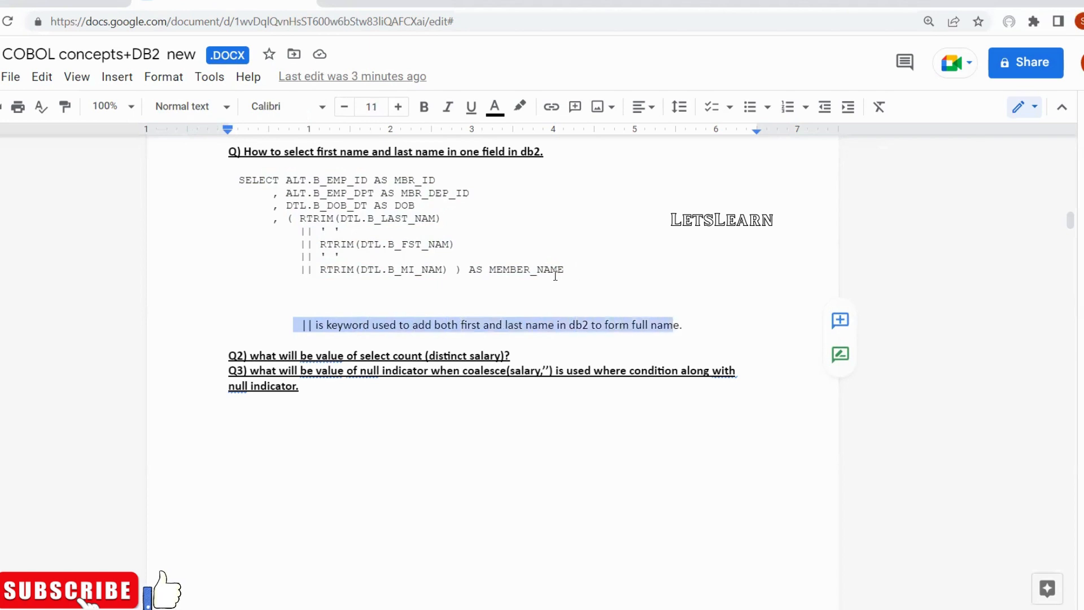
{"action": "mouse_move", "coordinate": [282, 243]}
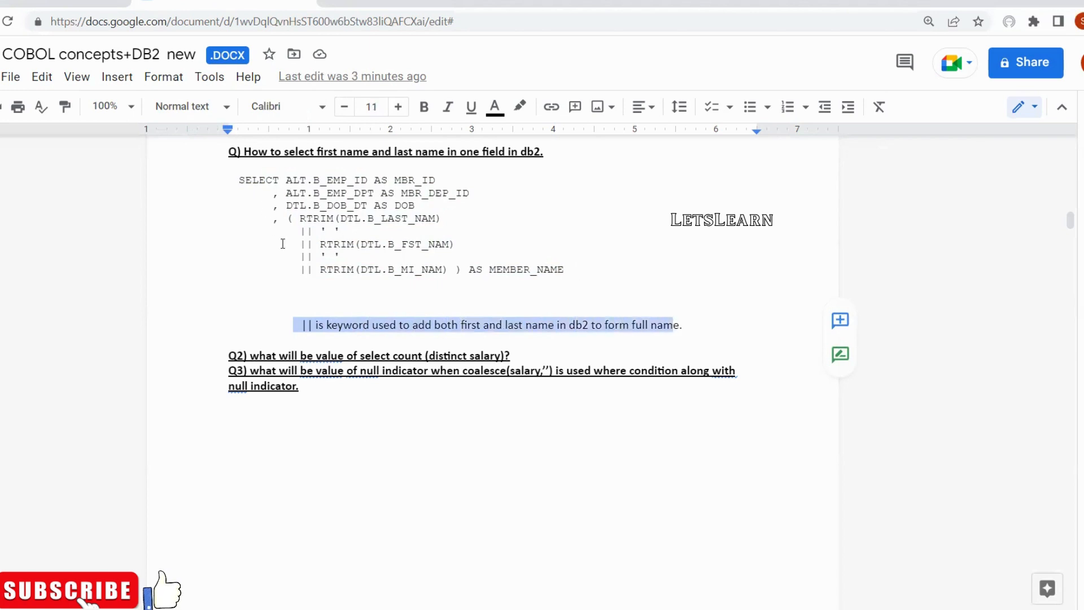